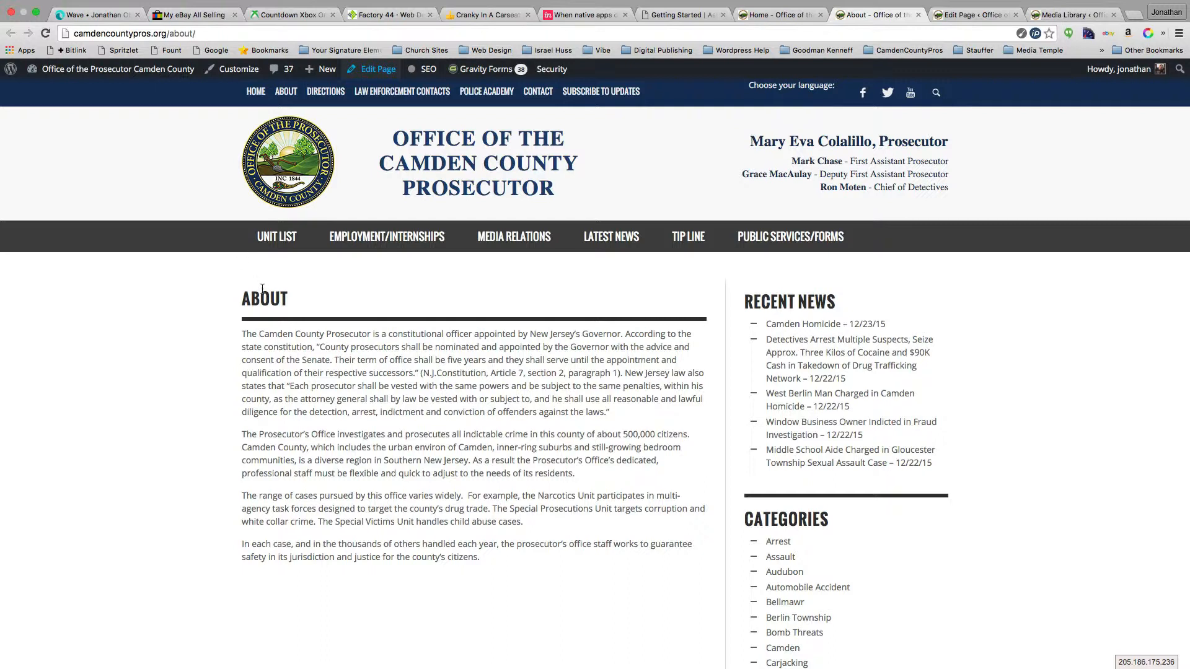
mouse_move(267, 302)
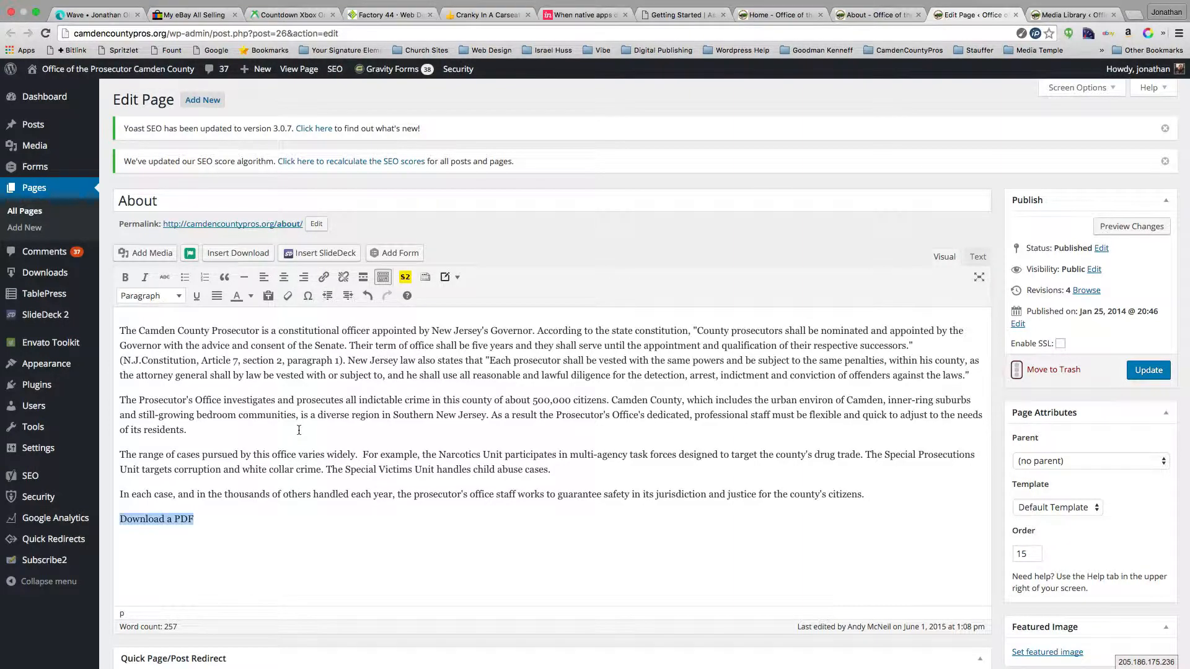
- From the Download a PDF link settings, browse content and find the registration guide PDF in the Media Library
left_click(323, 277)
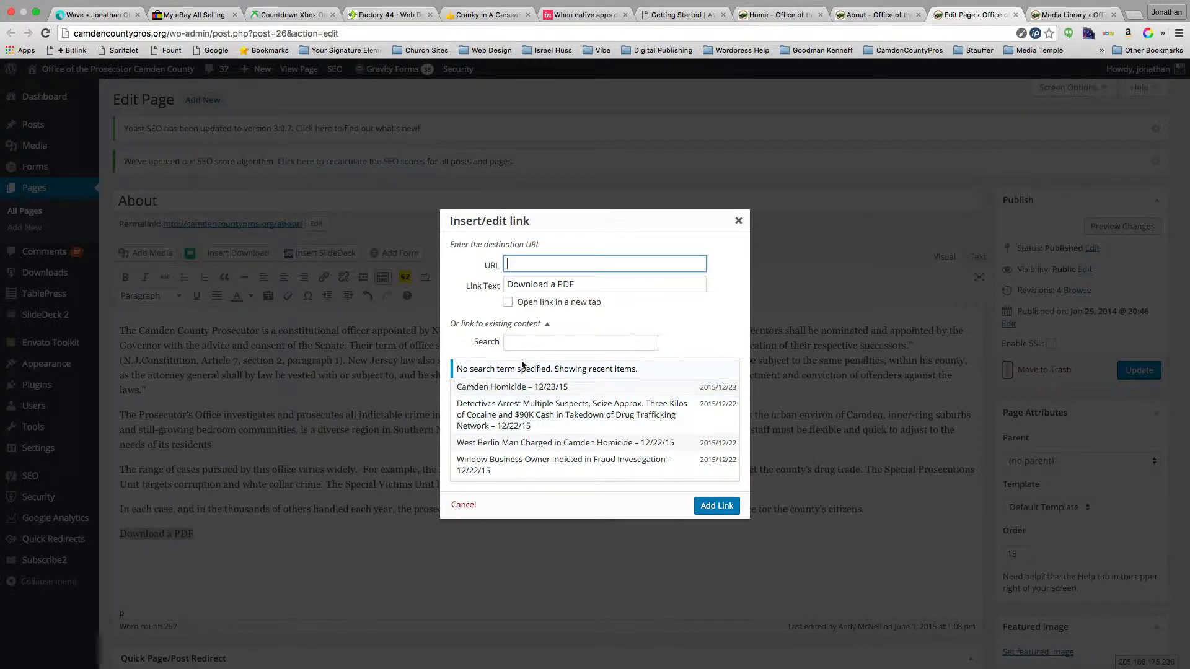
scroll("down", 3)
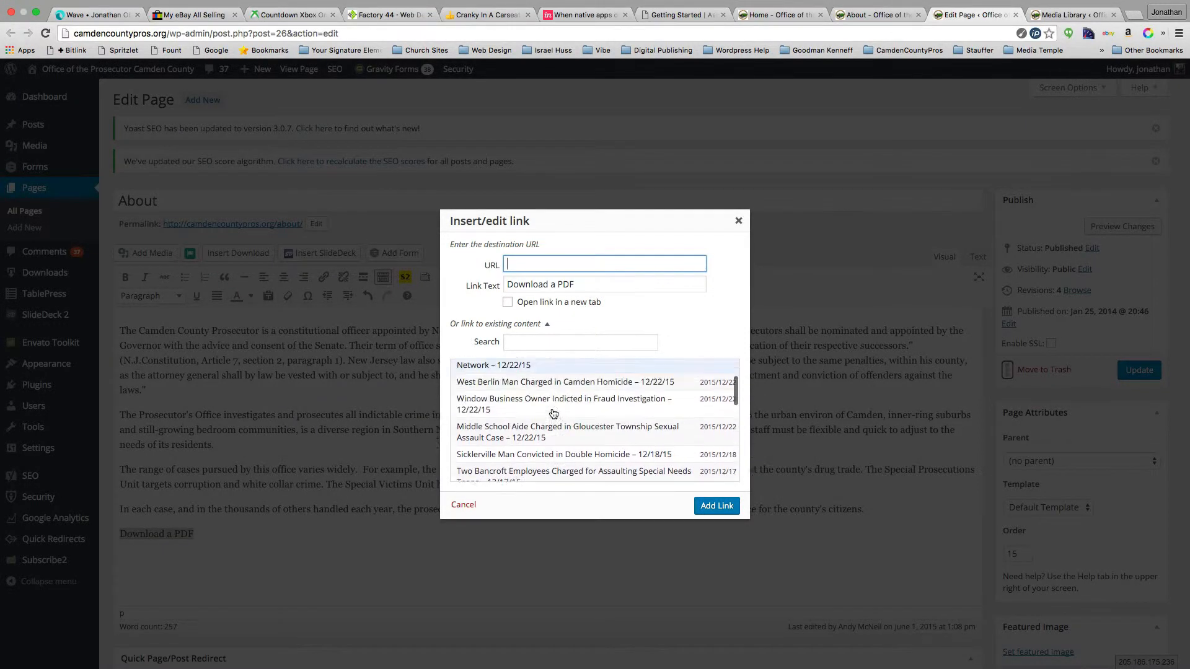
left_click(579, 341)
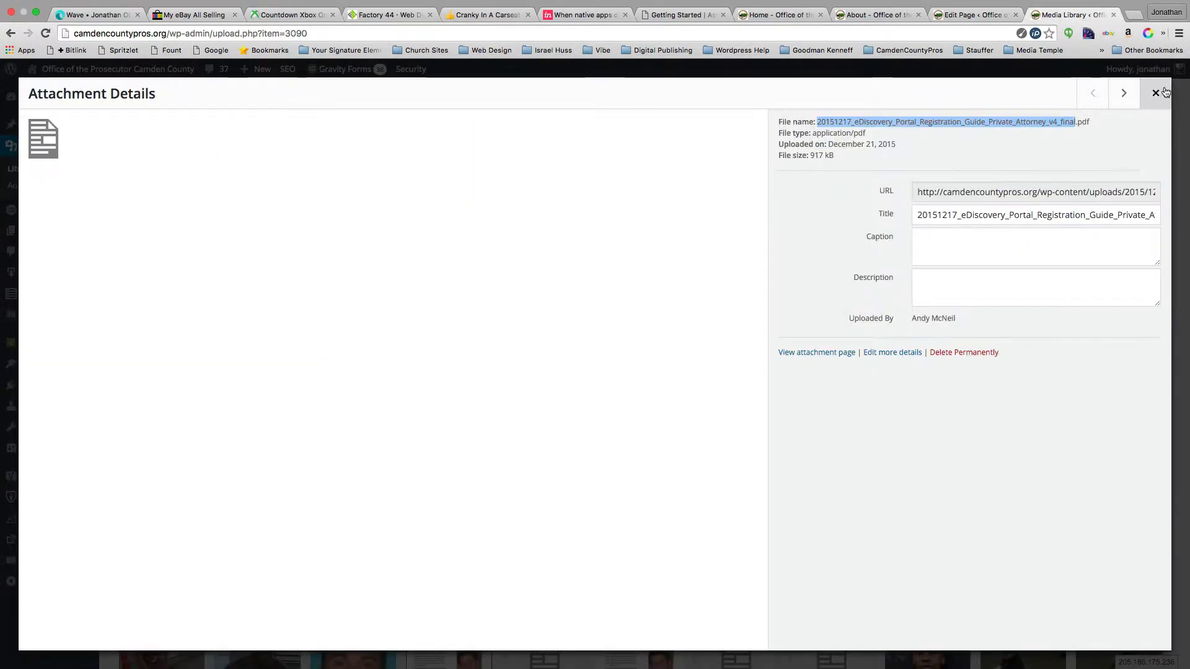
- Close Attachment Details and open the registration guide PDF from the Media Library grid
left_click(1156, 92)
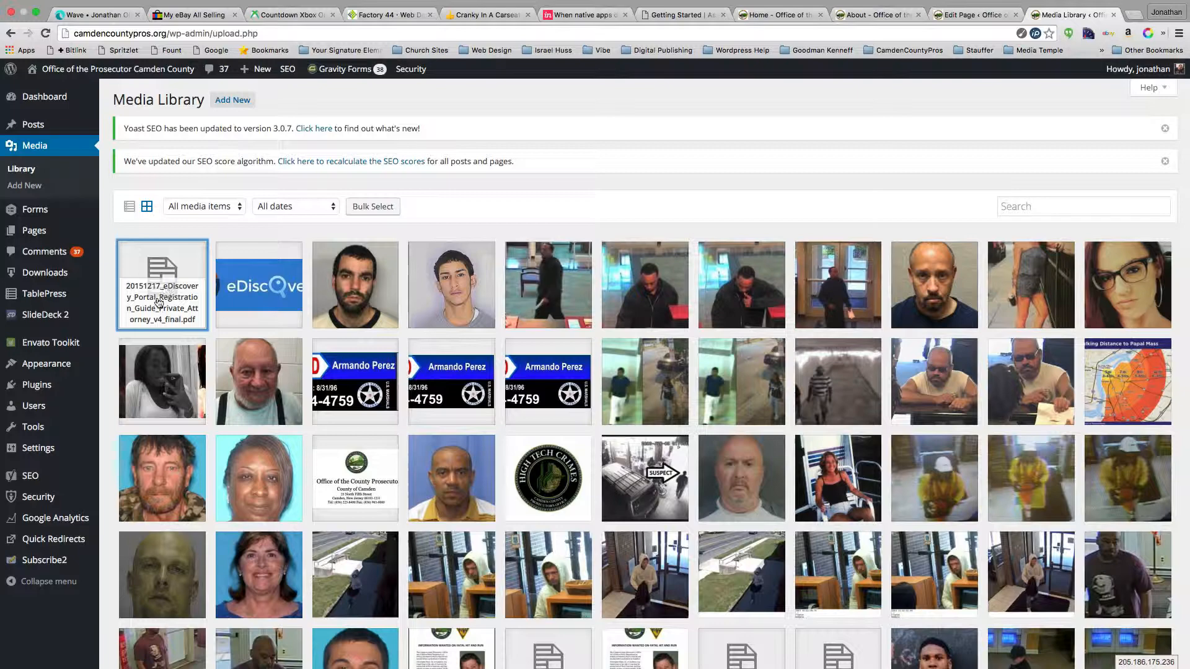
left_click(161, 284)
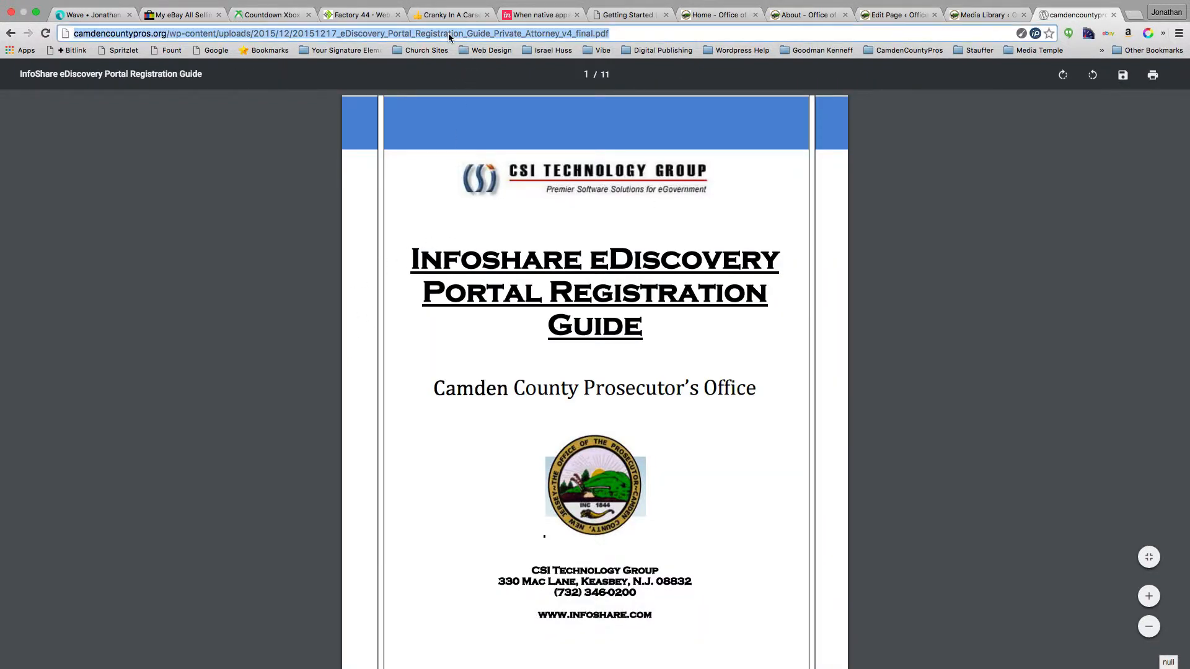
- Select the registration guide PDF's web address in the Chrome address bar
left_click(1071, 14)
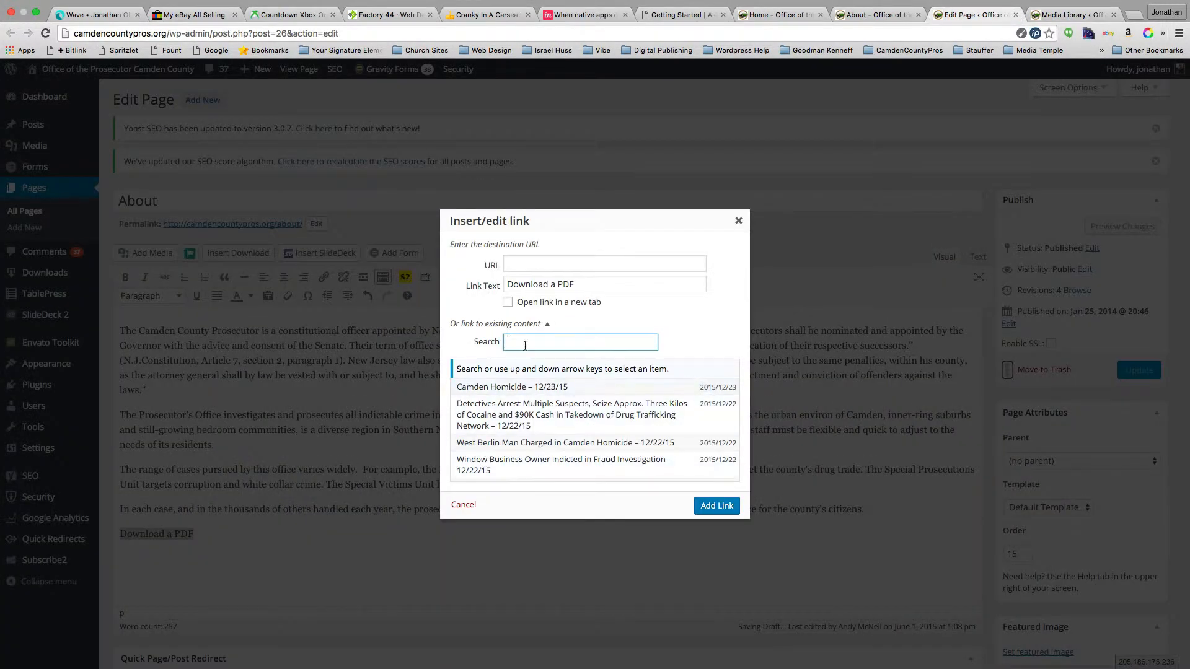
- Search the link dialog for 'Registration_Guide_Private_Attorney_v4_final.pdf' to link Download a PDF
type("Registration_Guide_Private_Attorney_v4_final.pdf")
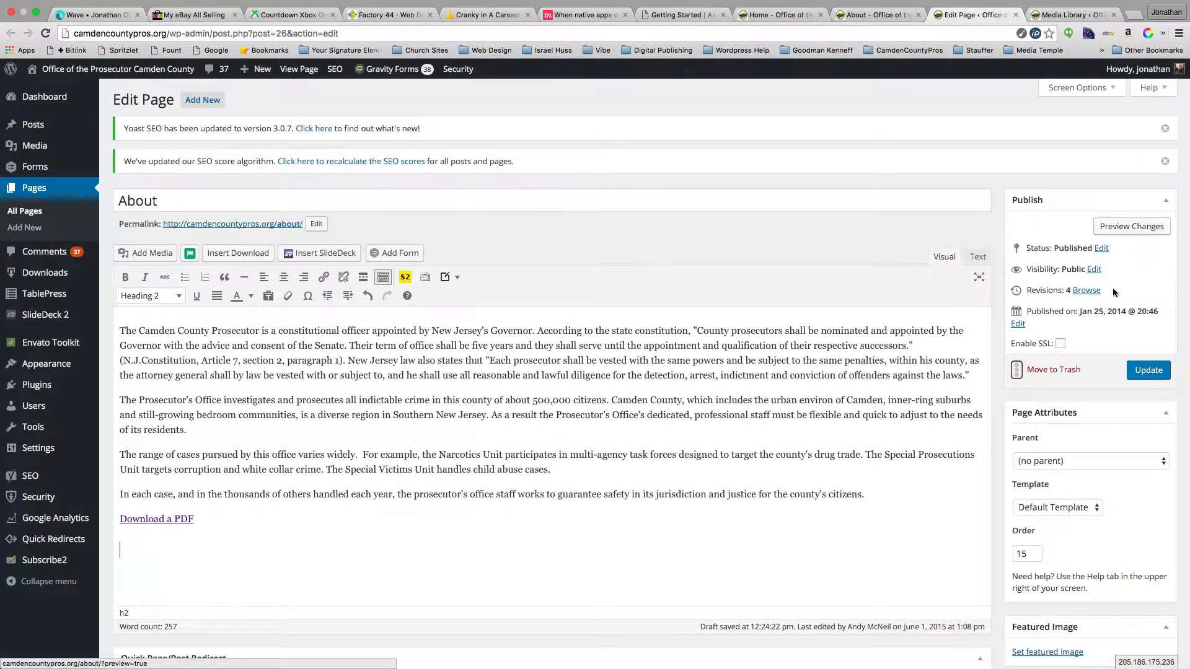
left_click(1130, 225)
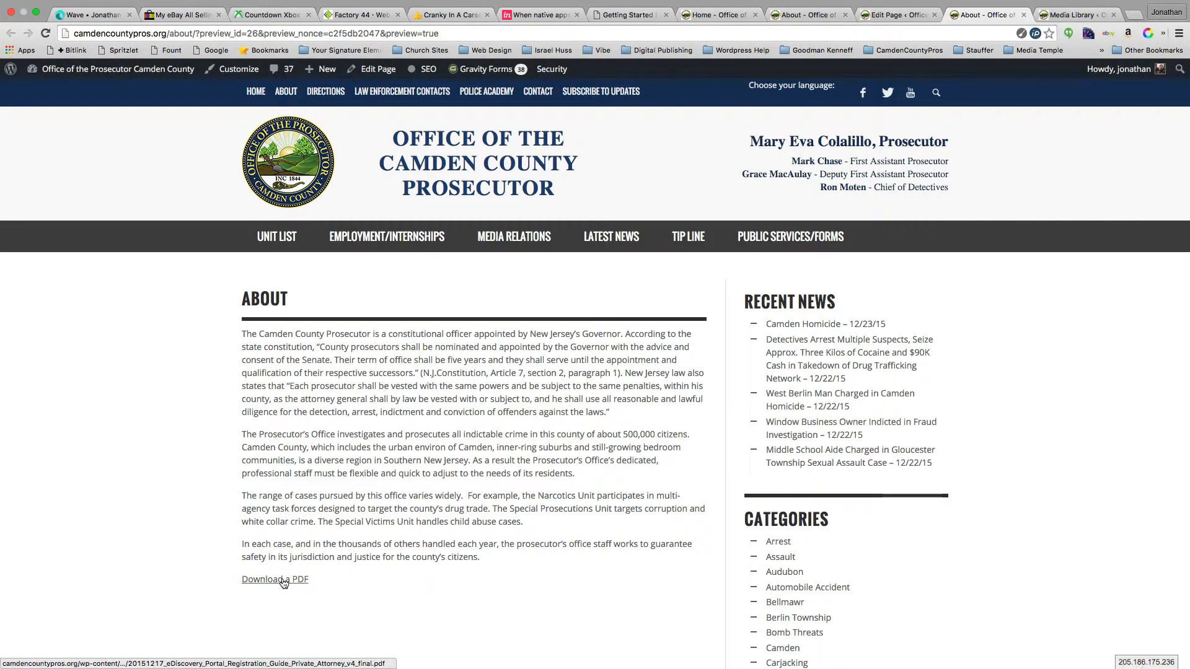
left_click(274, 579)
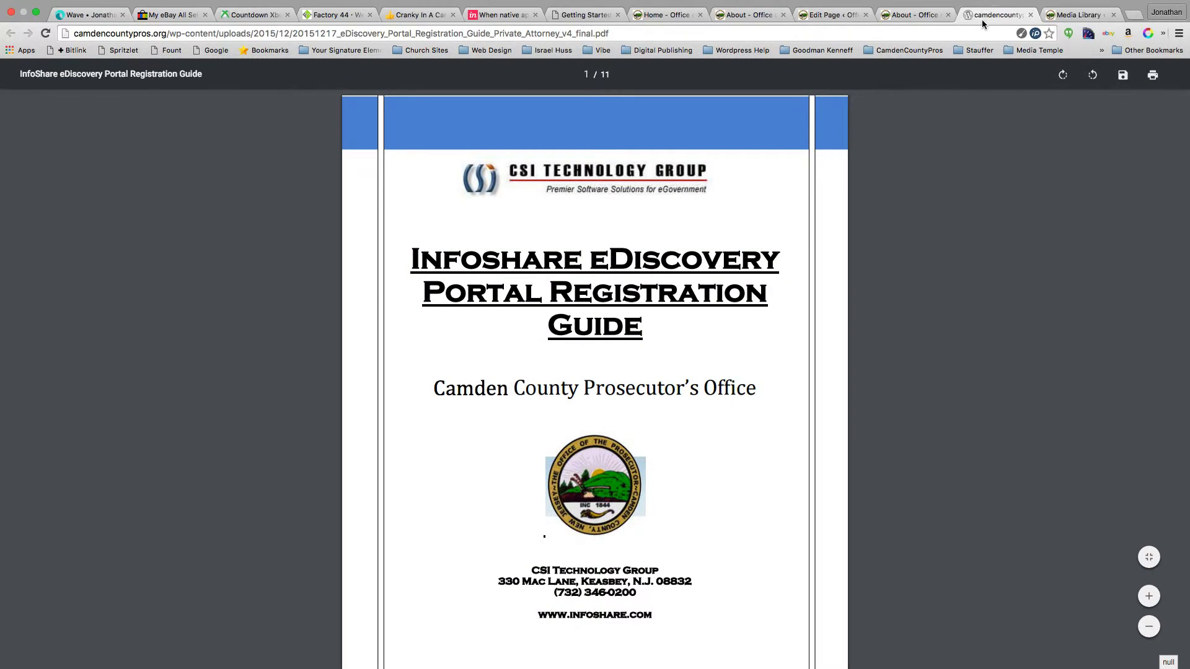
left_click(983, 14)
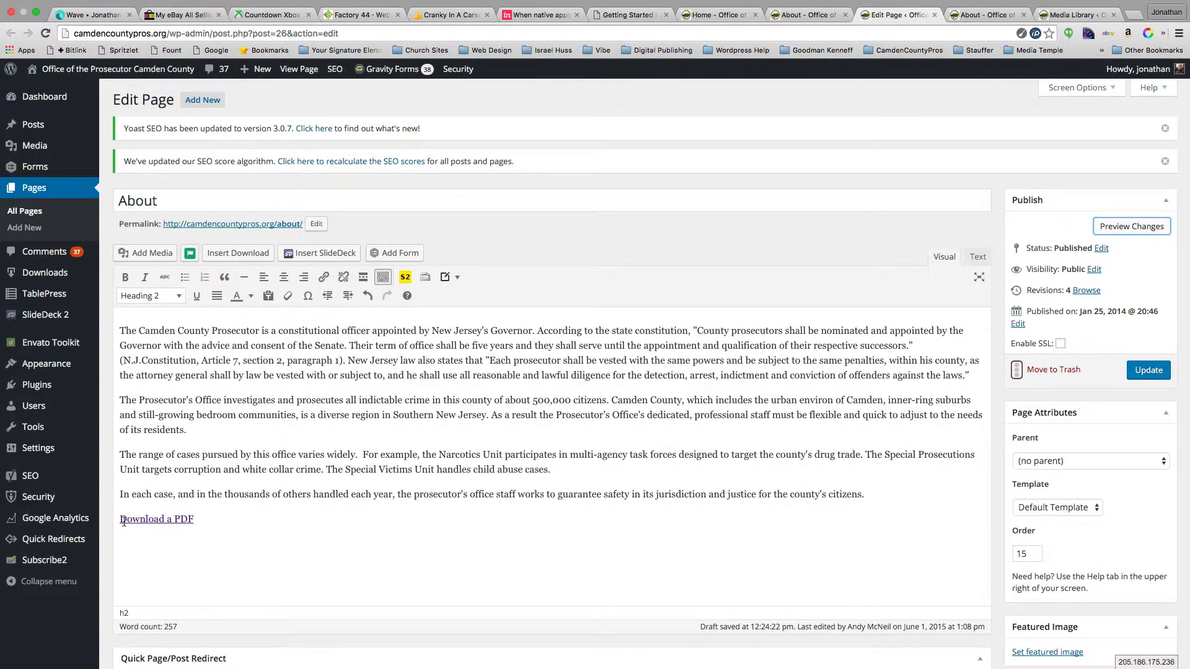
- Re-edit the Download a PDF link and fetch the registration guide PDF's address from the Media Library
left_click(324, 277)
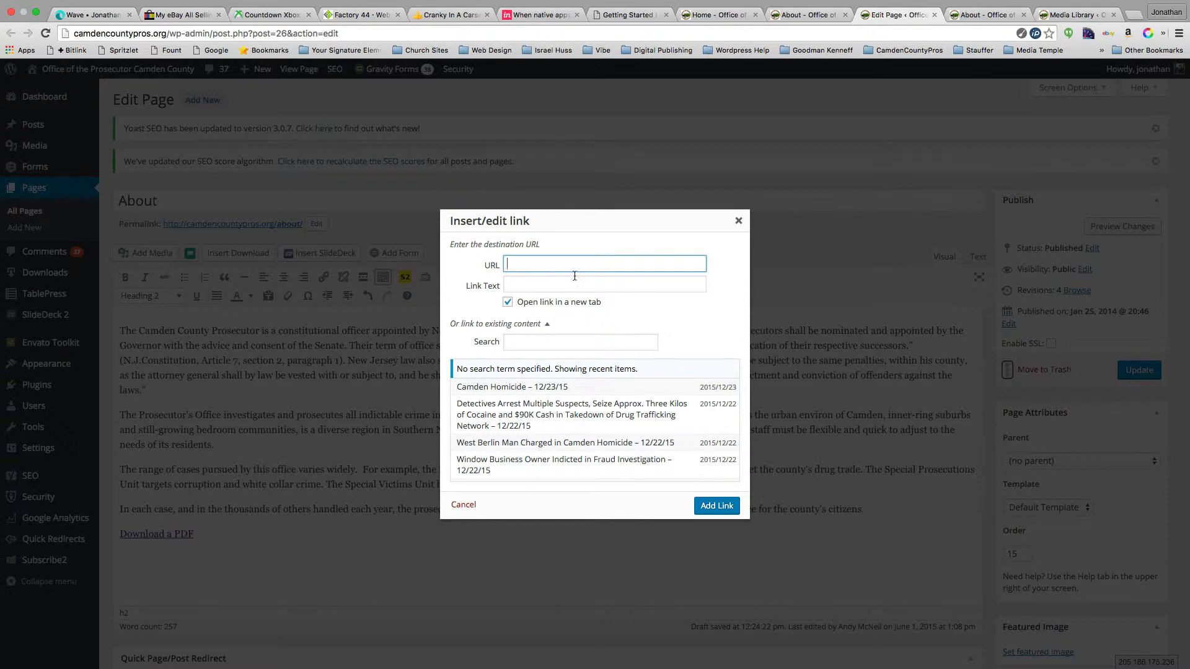
left_click(1076, 15)
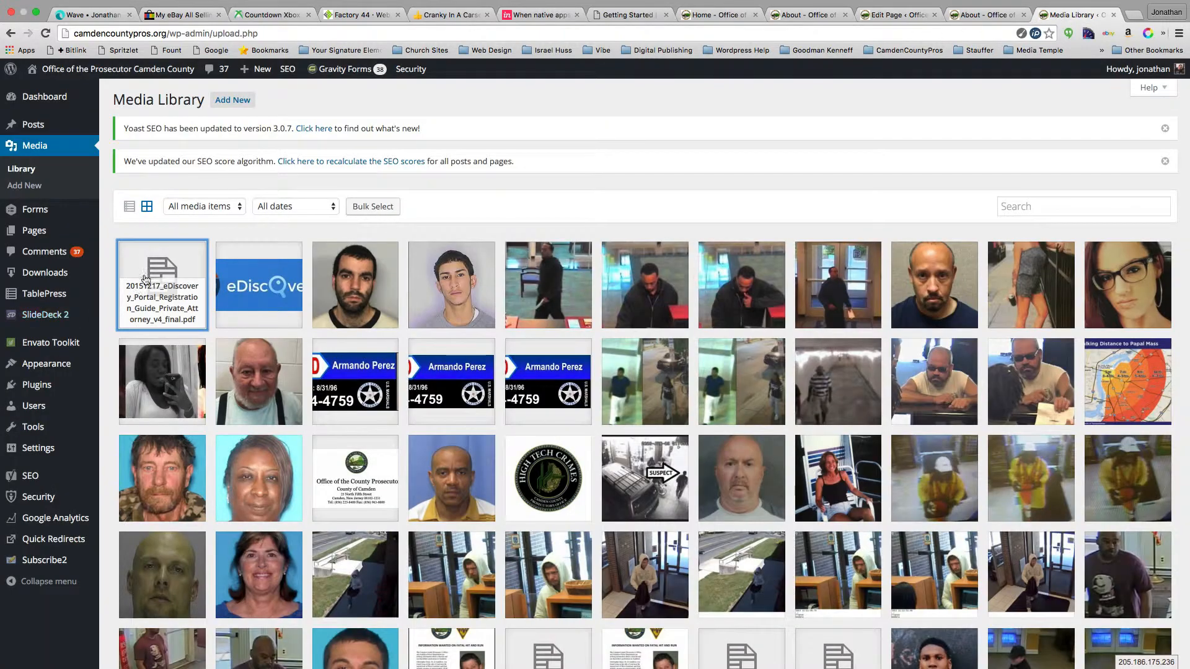
left_click(162, 285)
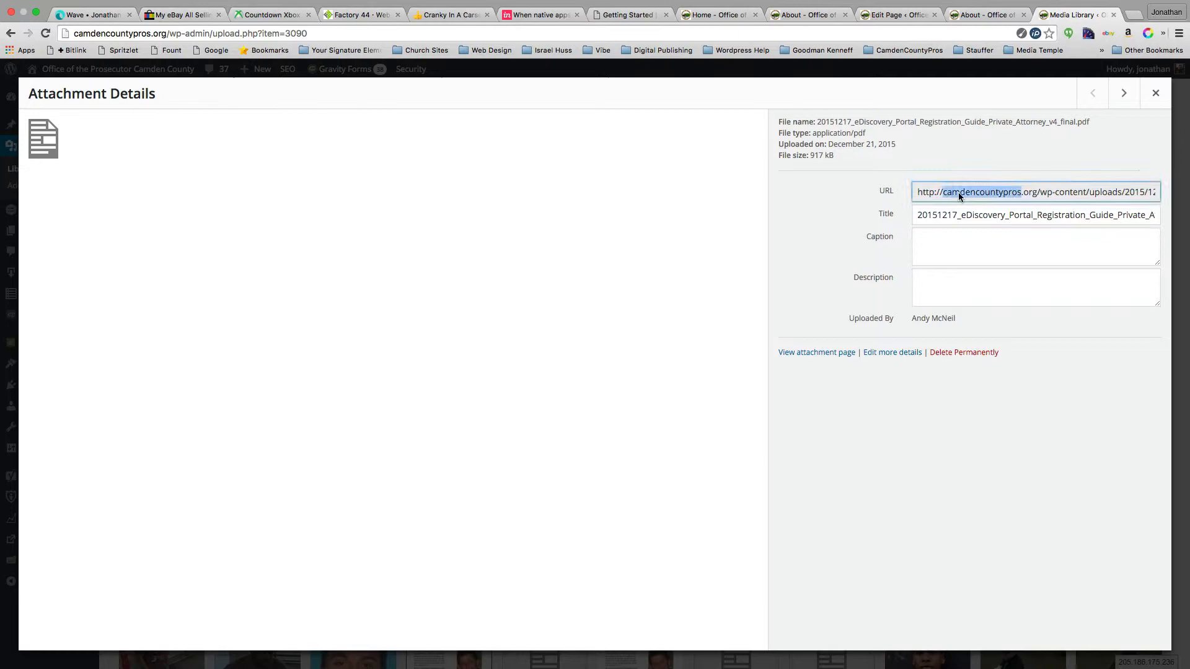
left_click(1154, 92)
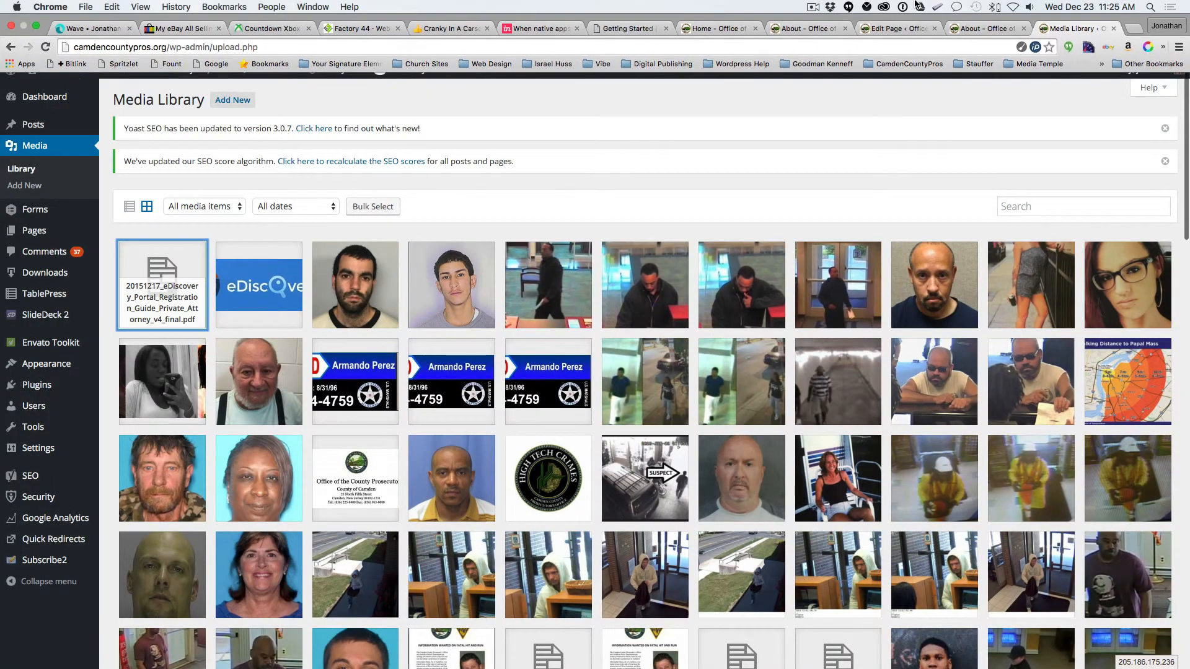